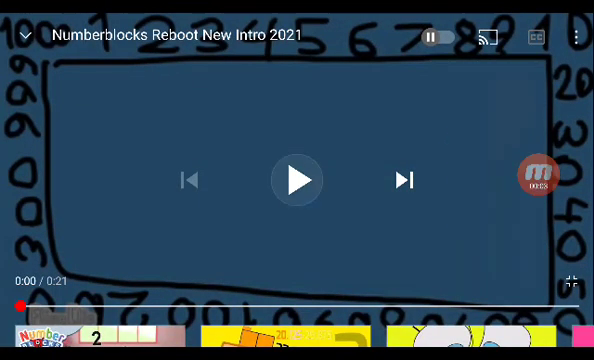
- Start playback of the Numberblocks Reboot New Intro 2021 video
left_click(296, 180)
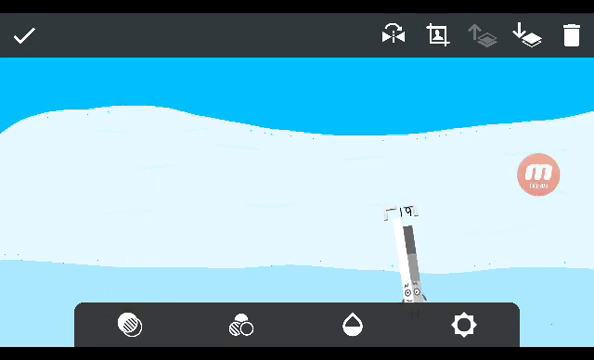
- Brush in the cyan 53 block with eyelashes, face, arms and legs beside the green character
left_click(538, 172)
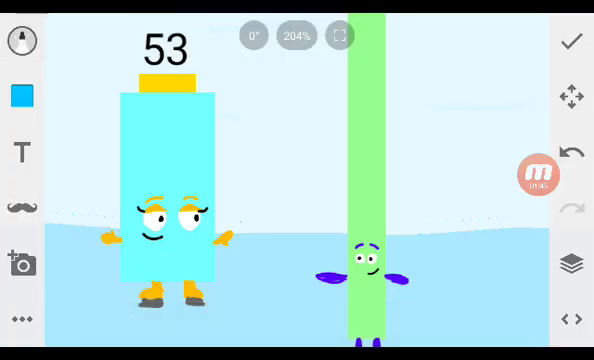
- Draw the cyan 54 block with a green inner stripe, eyes and mouth, and add feet to the green character
left_click(532, 172)
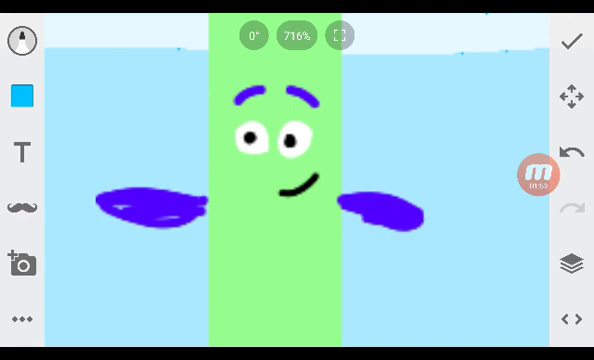
left_click(532, 176)
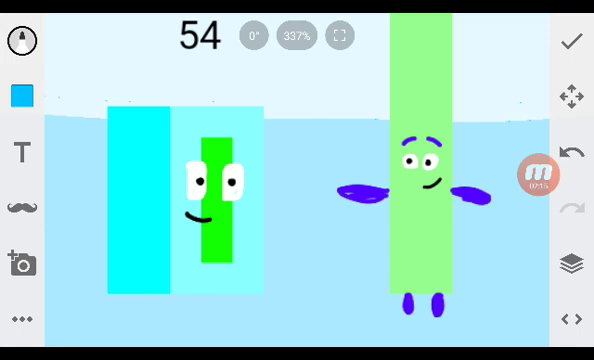
left_click(536, 176)
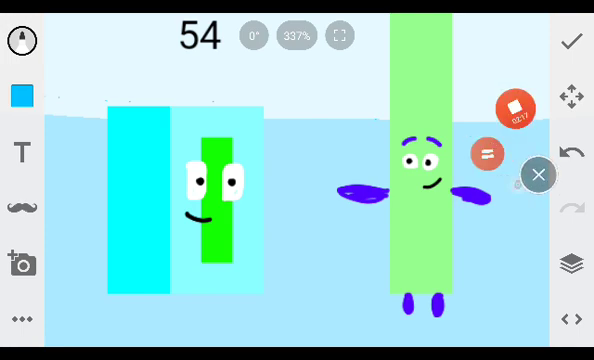
left_click(508, 104)
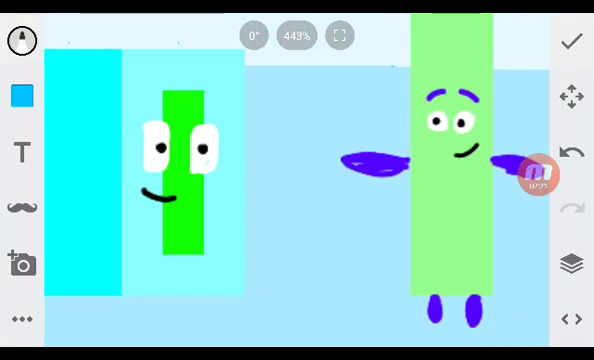
left_click(532, 176)
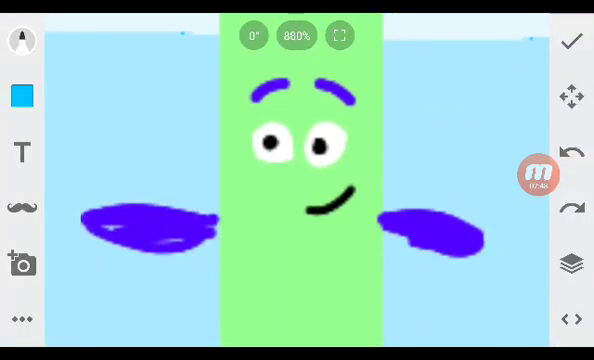
- Complete the striped cyan 57 character and apply it to the icy scene with the green character and 19
left_click(526, 174)
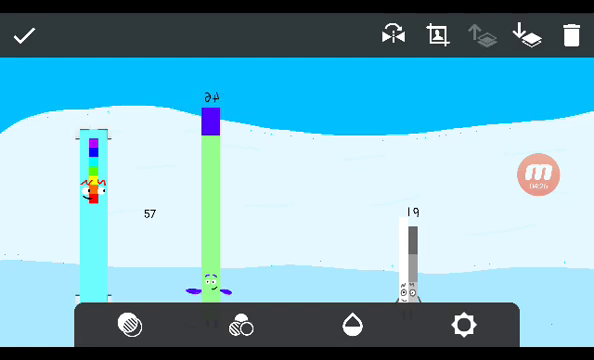
- Draw 19's face, grey-and-white striped body and legs next to the tall green character
left_click(536, 176)
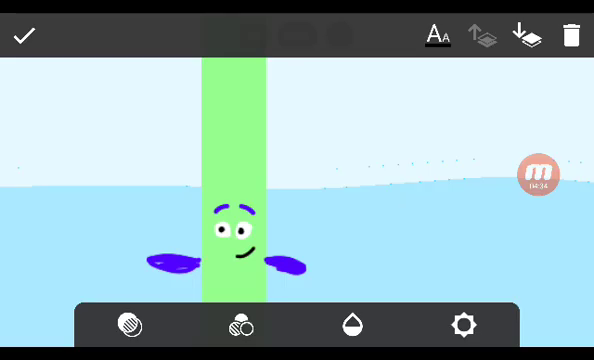
left_click(536, 176)
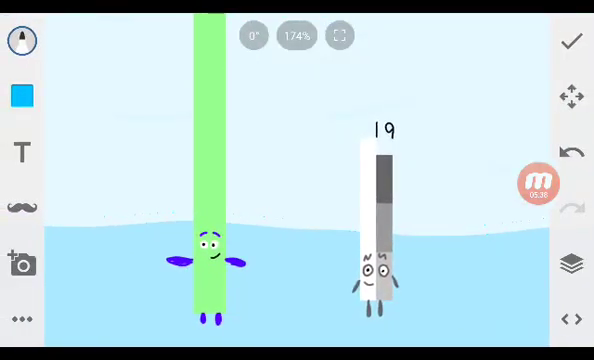
left_click(532, 180)
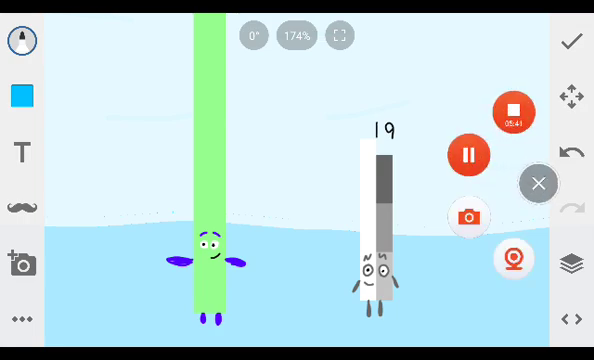